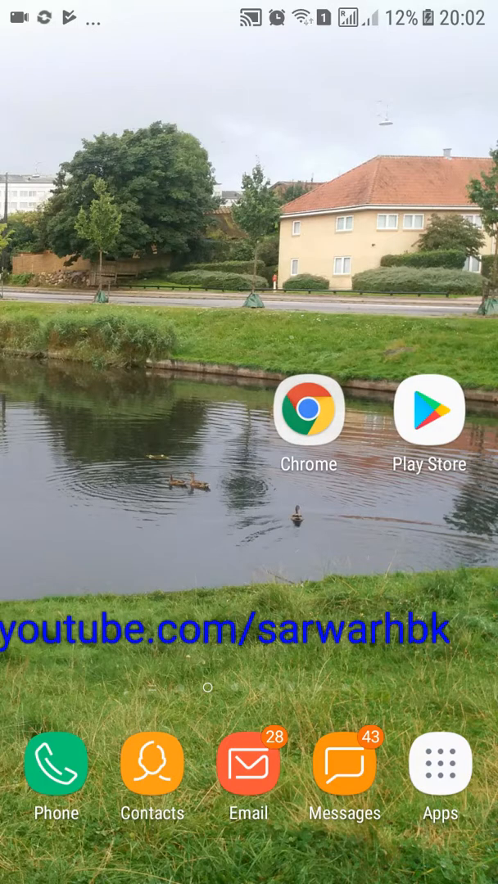
Visit acmarket.net in Chrome and follow the DOWNLOAD ACMARKET link.
{"action": "left_click", "coordinate": [308, 409]}
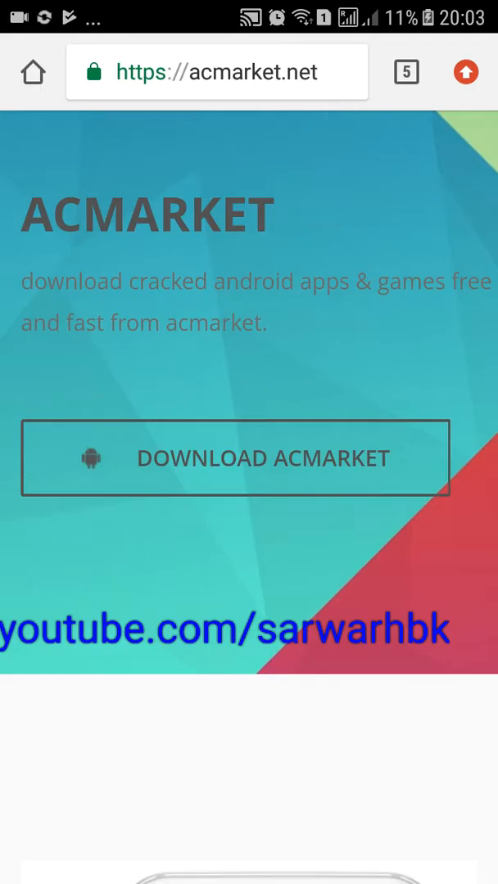
{"action": "left_click", "coordinate": [274, 469]}
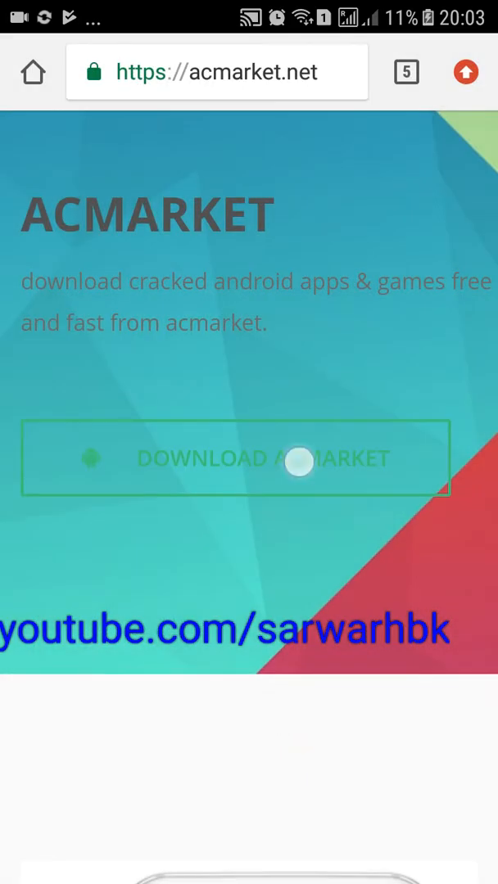
{"action": "left_click", "coordinate": [236, 458]}
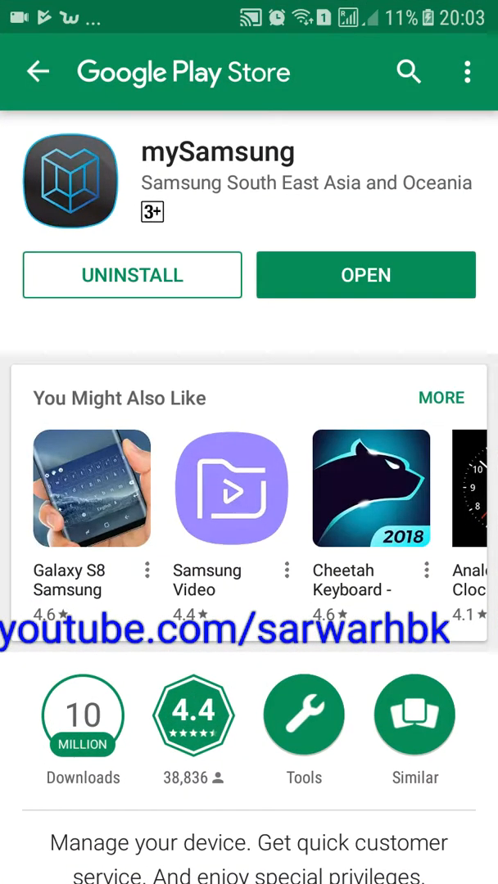
Search the Play Store for 'mxplayer pro' and view MX Player Pro listed at $7.10.
{"action": "left_click", "coordinate": [38, 72]}
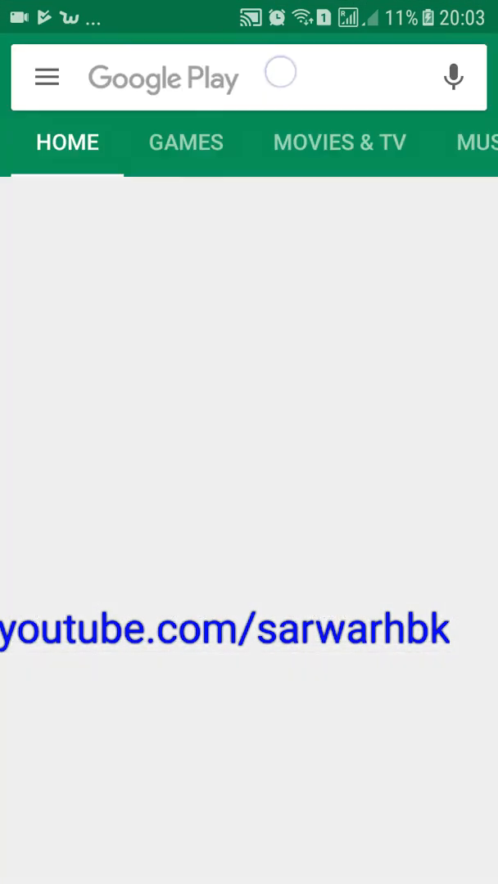
{"action": "left_click", "coordinate": [164, 77]}
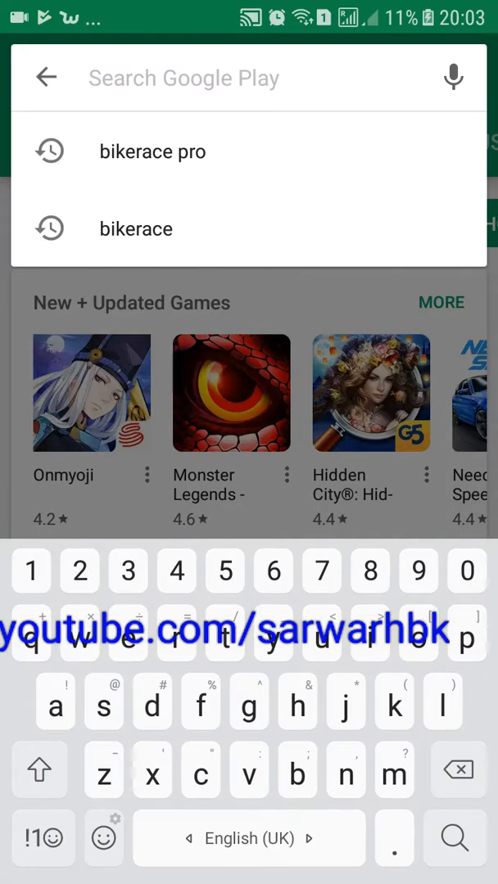
{"action": "type", "text": "mxplayer pro"}
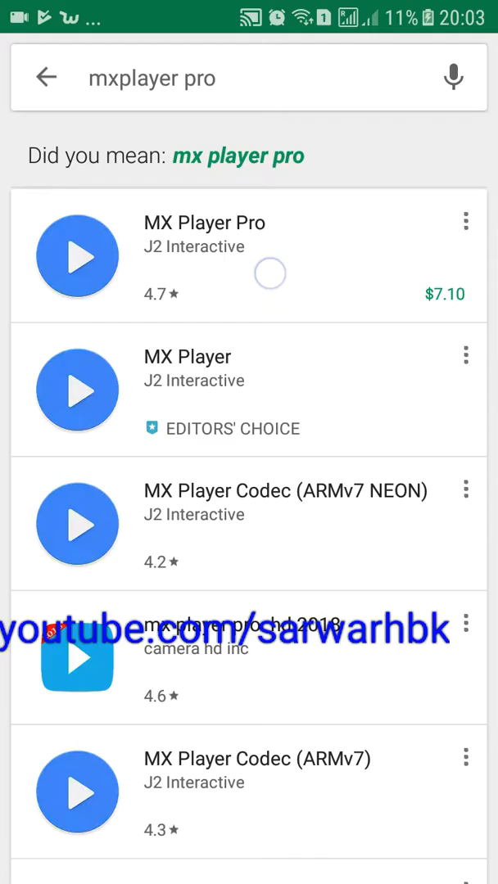
{"action": "left_click", "coordinate": [204, 246]}
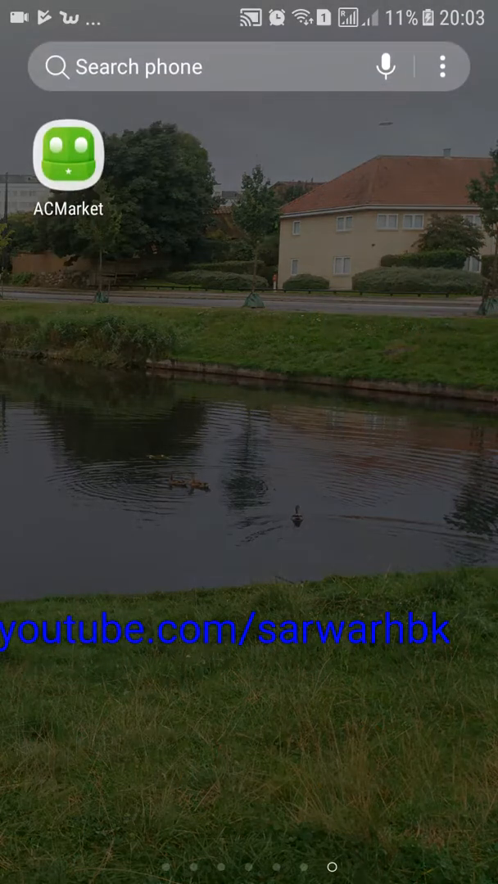
Search ACMarket for 'mxplayer' to find MX Player Pro.
{"action": "left_click", "coordinate": [69, 160]}
{"action": "type", "text": "mxpl"}
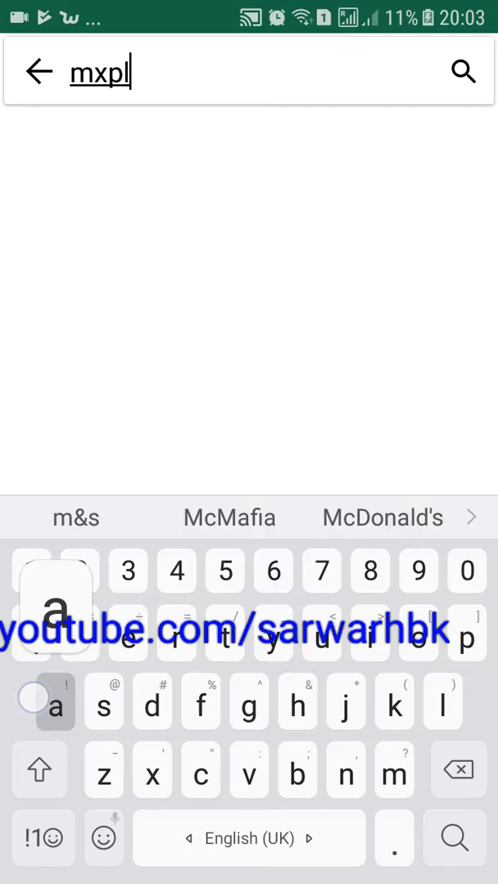
{"action": "type", "text": "ayer"}
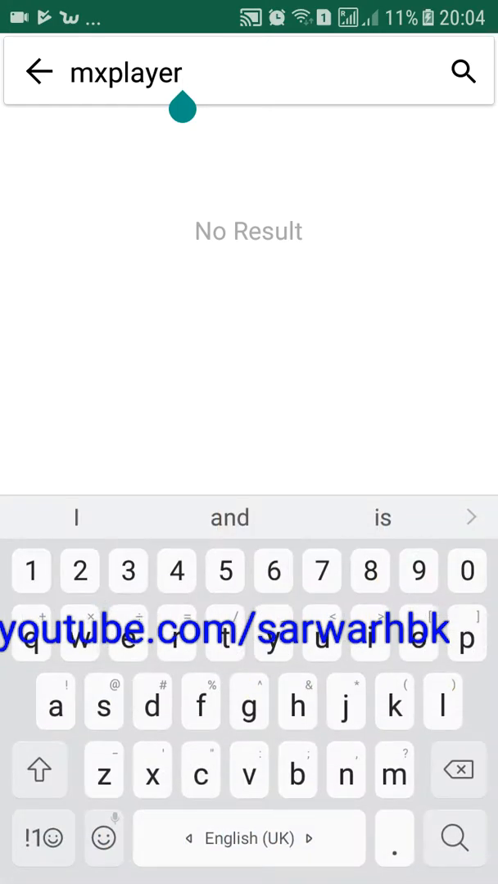
{"action": "key", "text": "Backspace"}
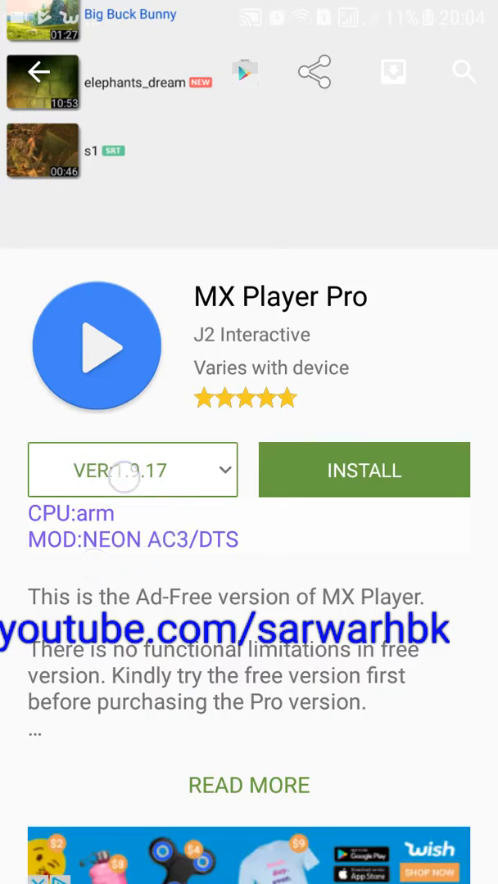
Choose MX Player Pro version 1.9.17 and start its download.
{"action": "left_click", "coordinate": [131, 470]}
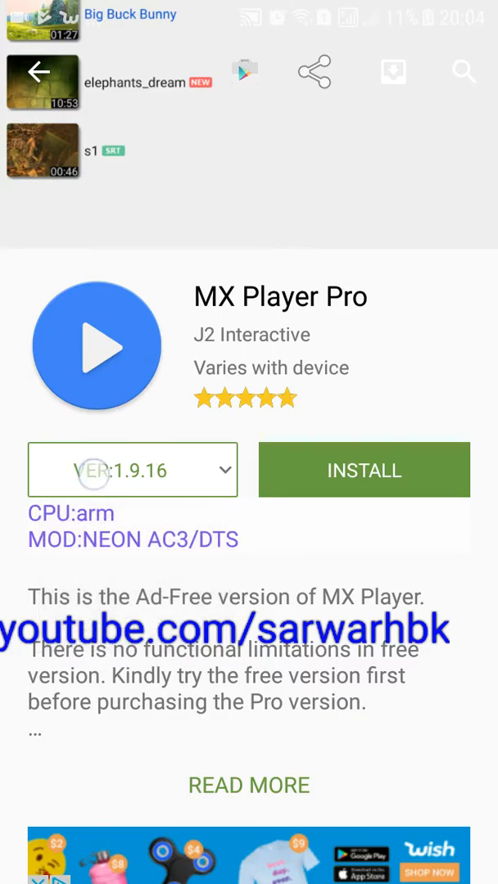
{"action": "left_click", "coordinate": [132, 469]}
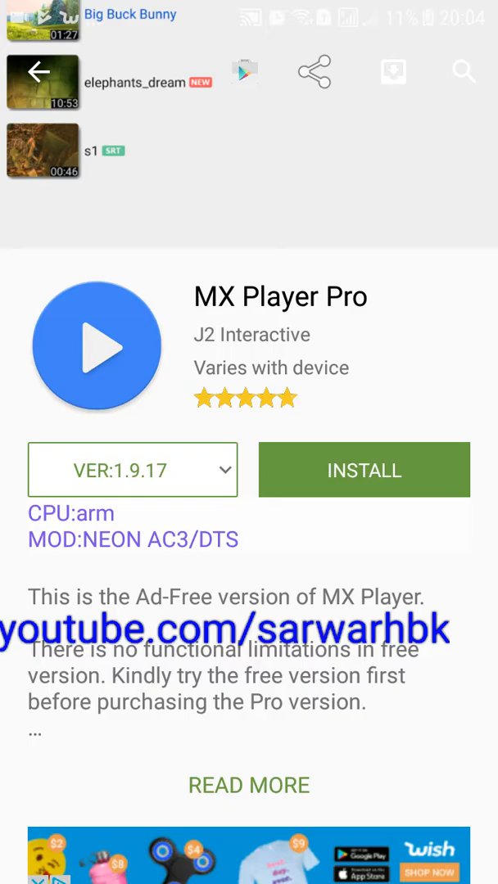
{"action": "left_click", "coordinate": [364, 470]}
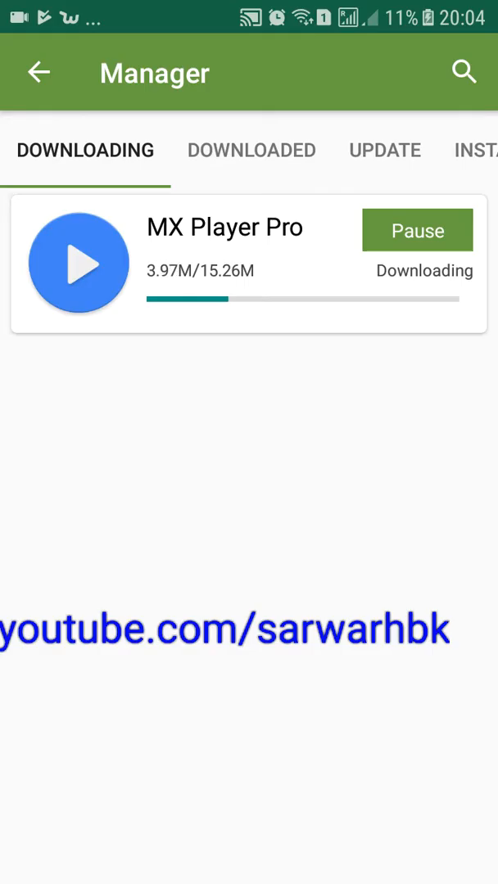
From the Manager's DOWNLOADED list, launch the MX Player Pro installer.
{"action": "left_click", "coordinate": [249, 150]}
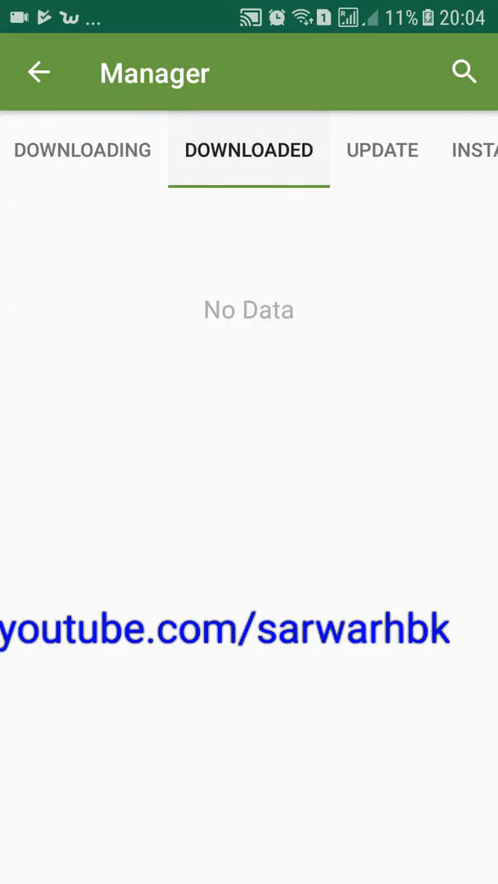
{"action": "left_click", "coordinate": [82, 151]}
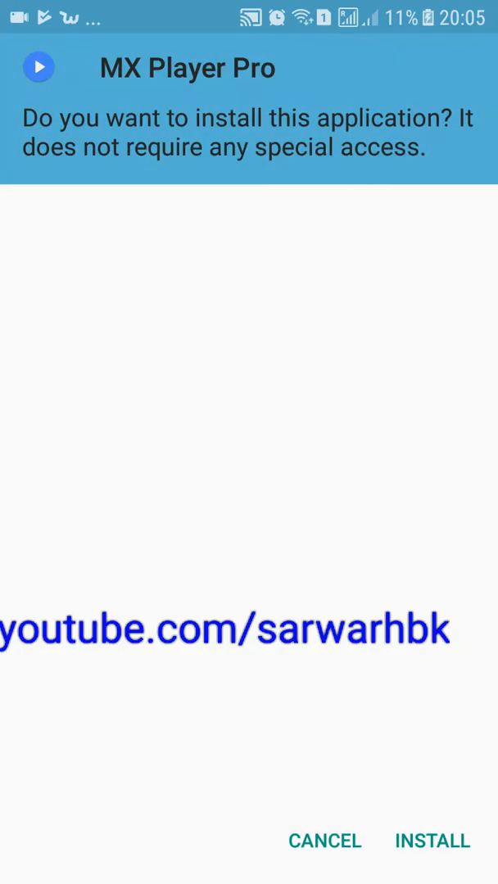
Confirm the MX Player Pro installation and finish with DONE once installed.
{"action": "left_click", "coordinate": [432, 841]}
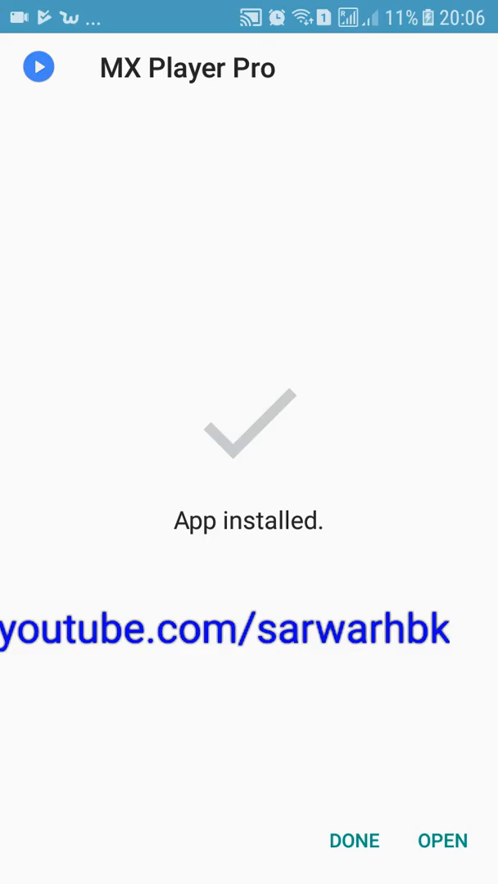
{"action": "left_click", "coordinate": [354, 842]}
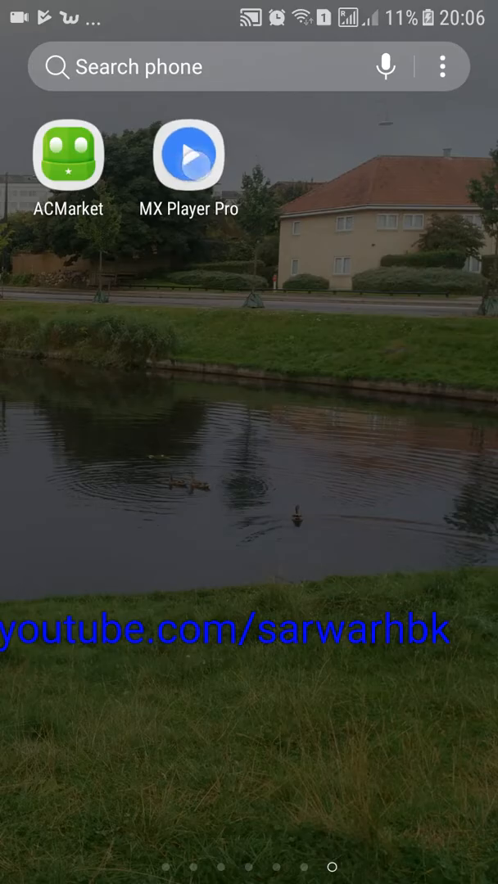
Start MX Player Pro, allow media access and list the Download folder's three videos.
{"action": "left_click", "coordinate": [187, 155]}
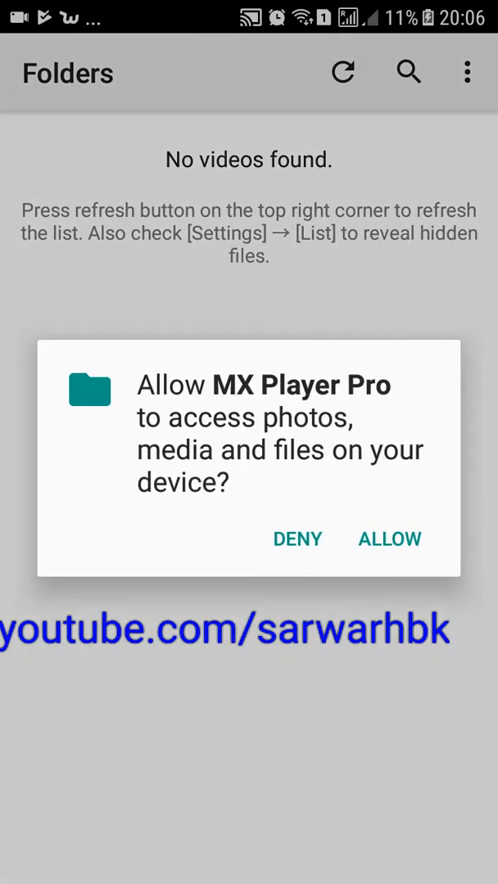
{"action": "left_click", "coordinate": [389, 538]}
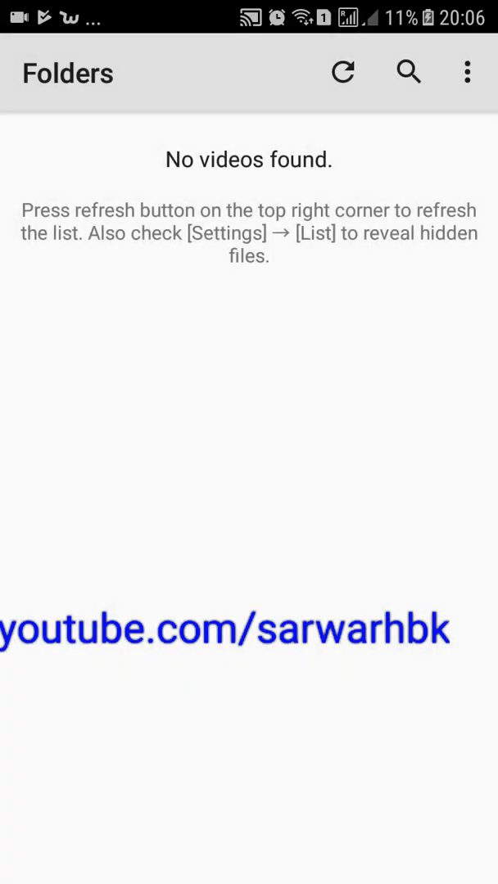
{"action": "left_click", "coordinate": [342, 72]}
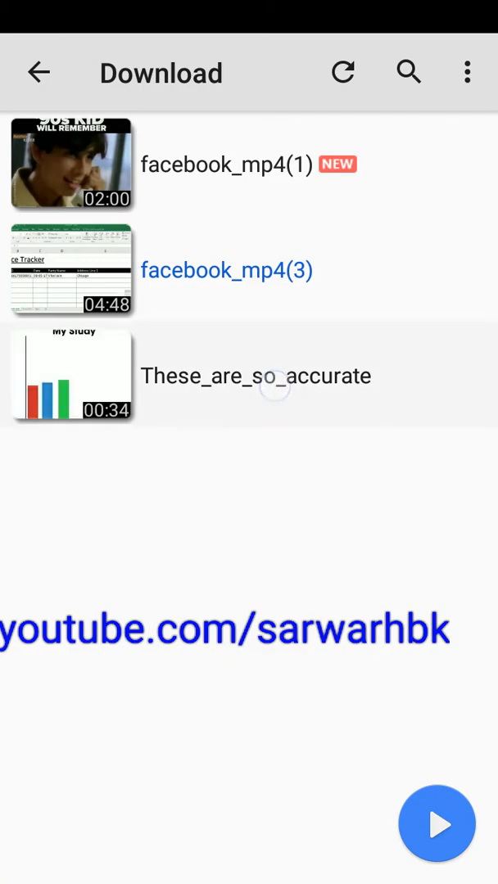
Start playing These_are_so_accurate, answering the resume prompt.
{"action": "left_click", "coordinate": [256, 377]}
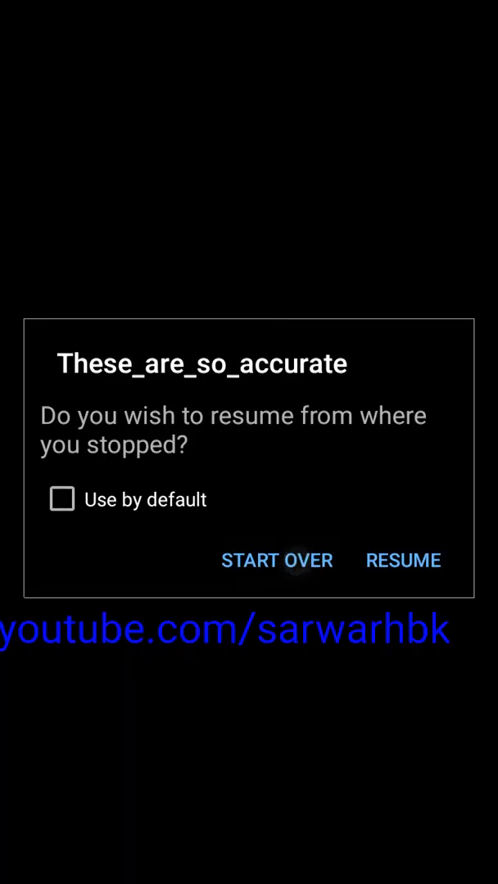
{"action": "left_click", "coordinate": [403, 560]}
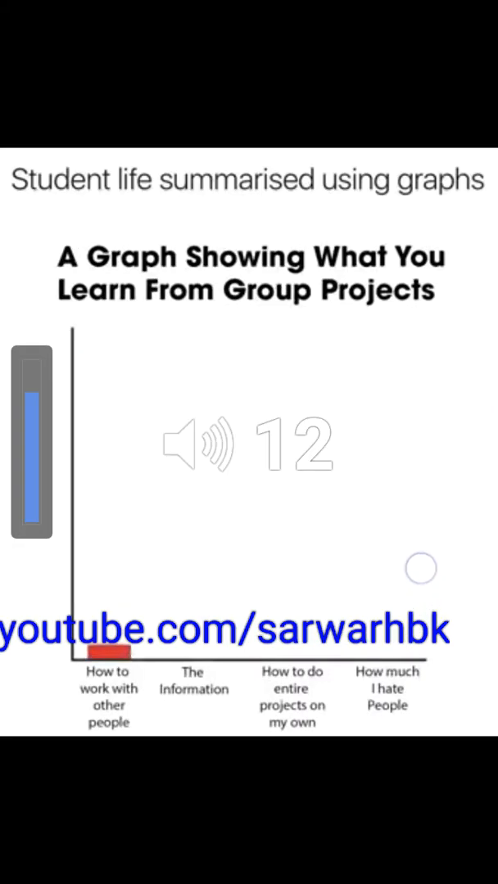